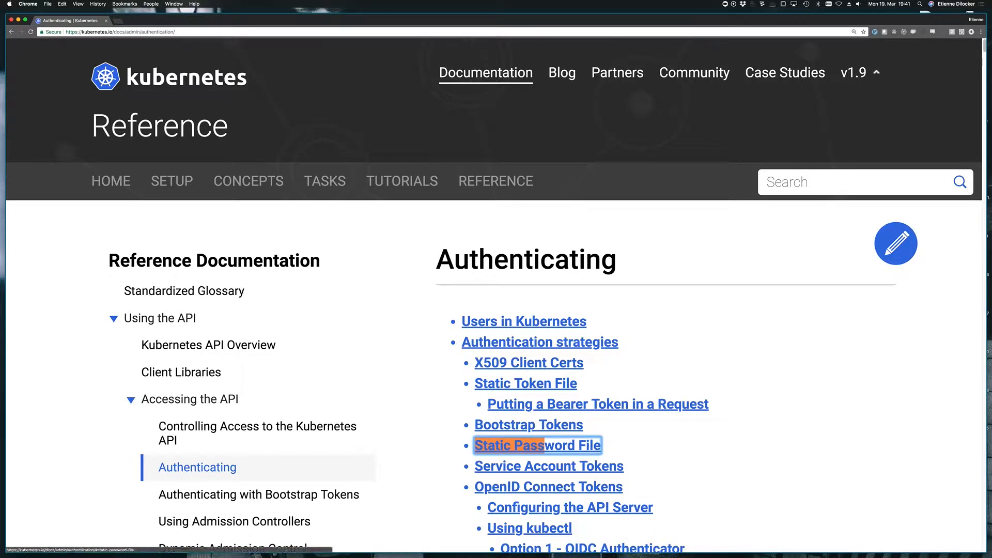
Jump to the Static Password File section of the Kubernetes Authenticating docs
click(536, 445)
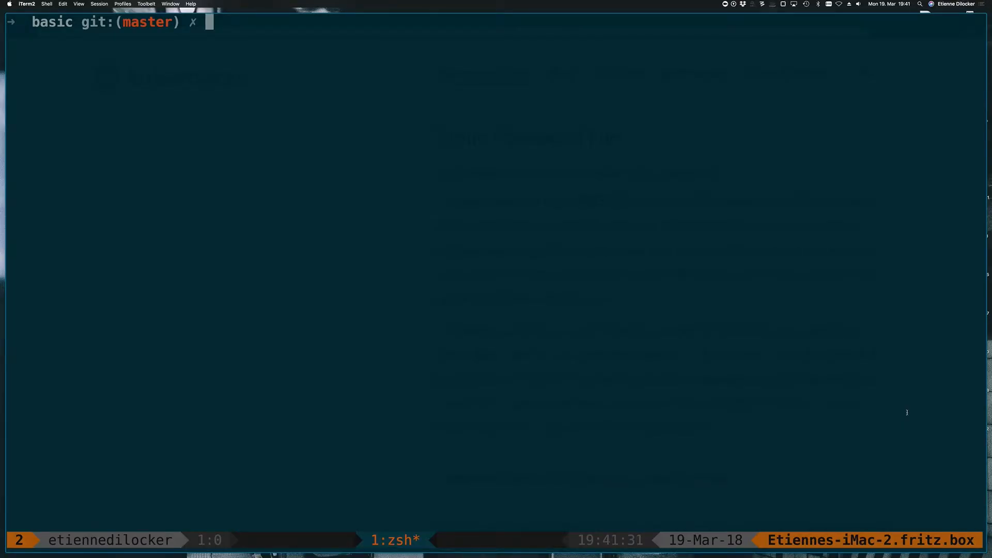
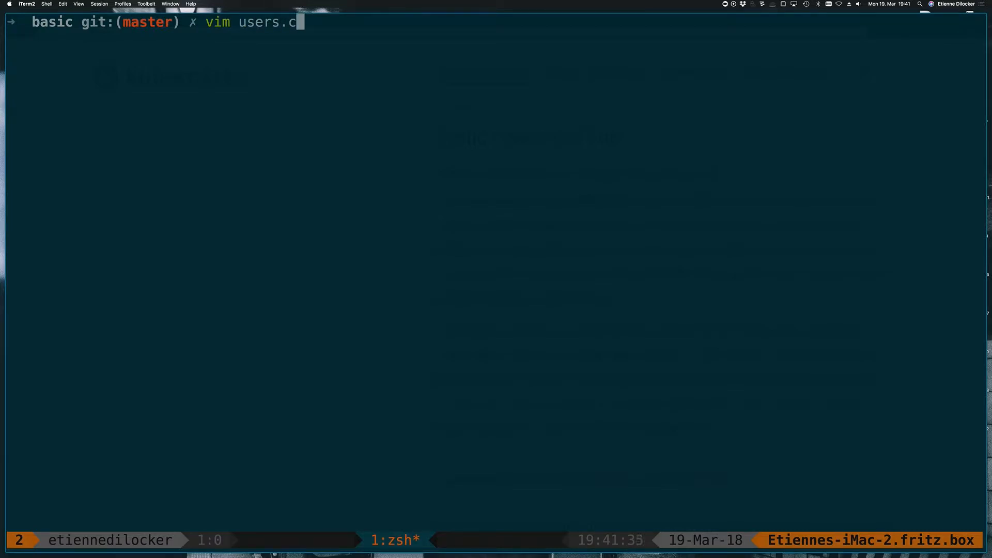
Start editing a new users.csv file in vim
key(Return)
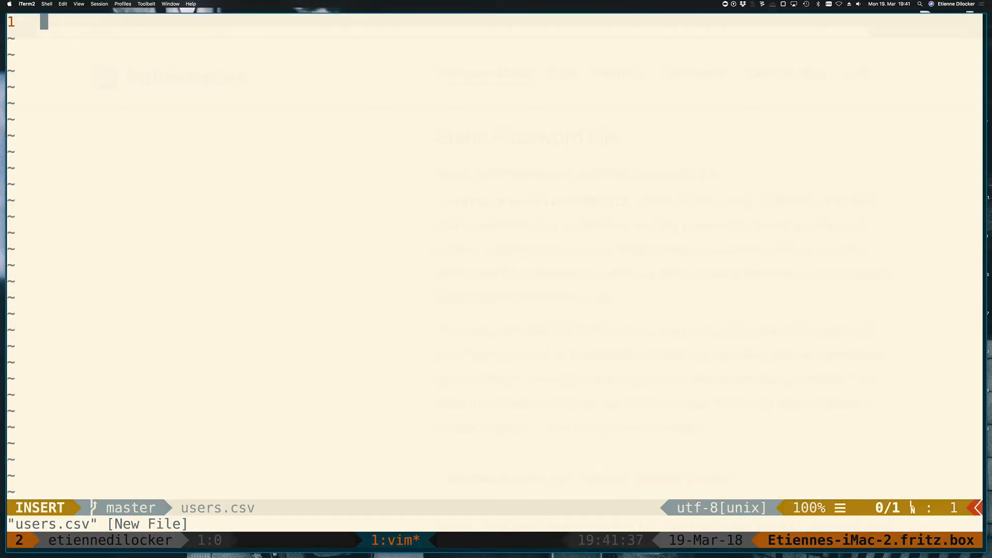
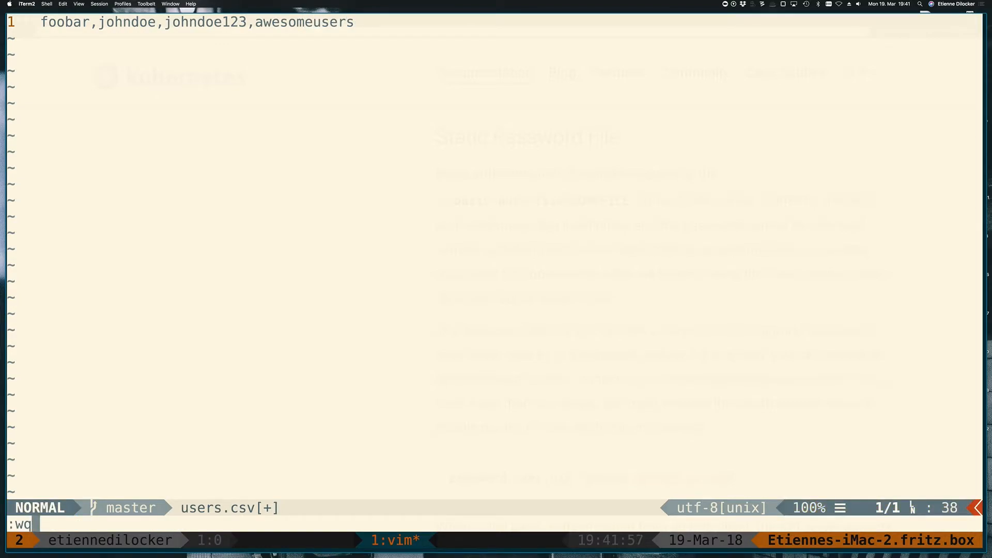
key(Return)
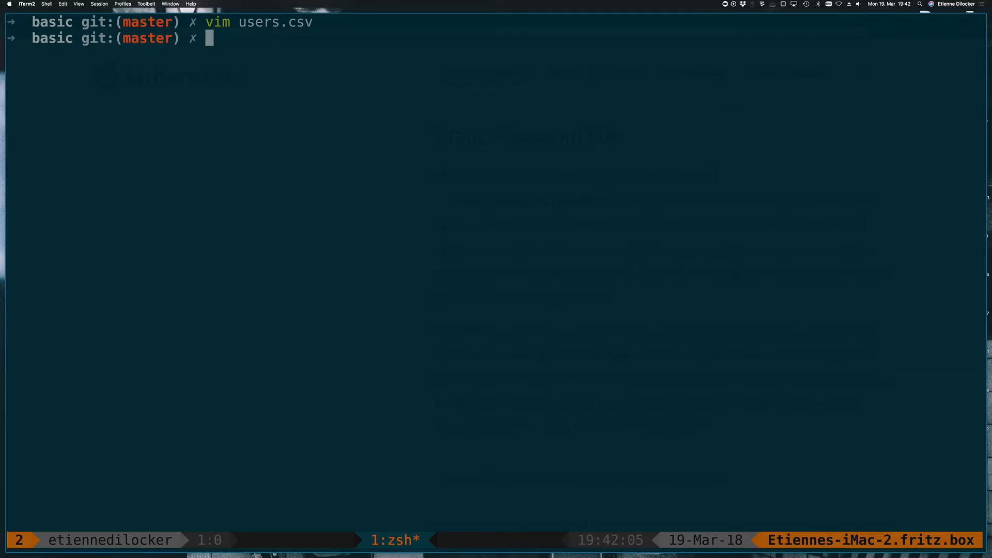
Compose minikube --extra-config=apiserver.Authentication.PasswordFile.BasicAuthFile for basic auth
text(minikube)
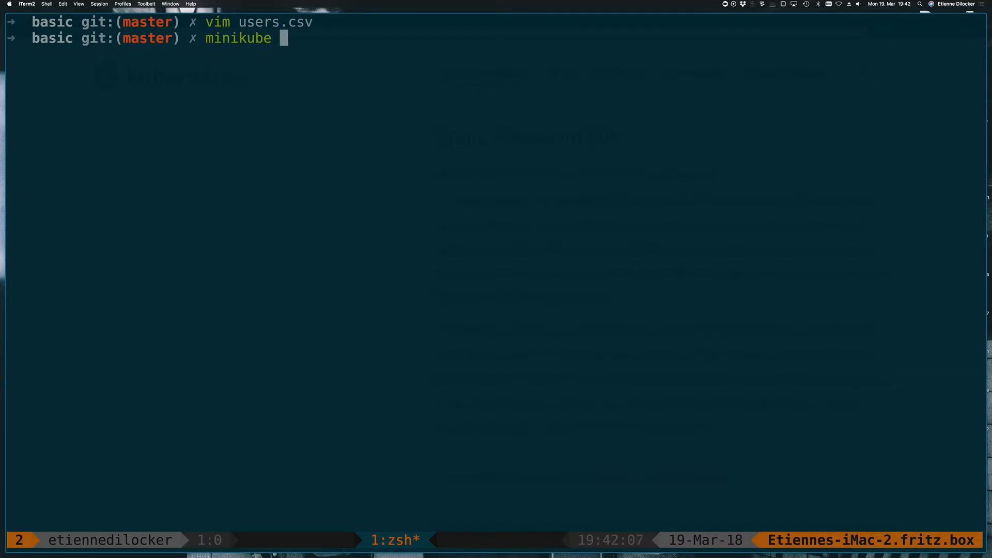
text(--extra-con)
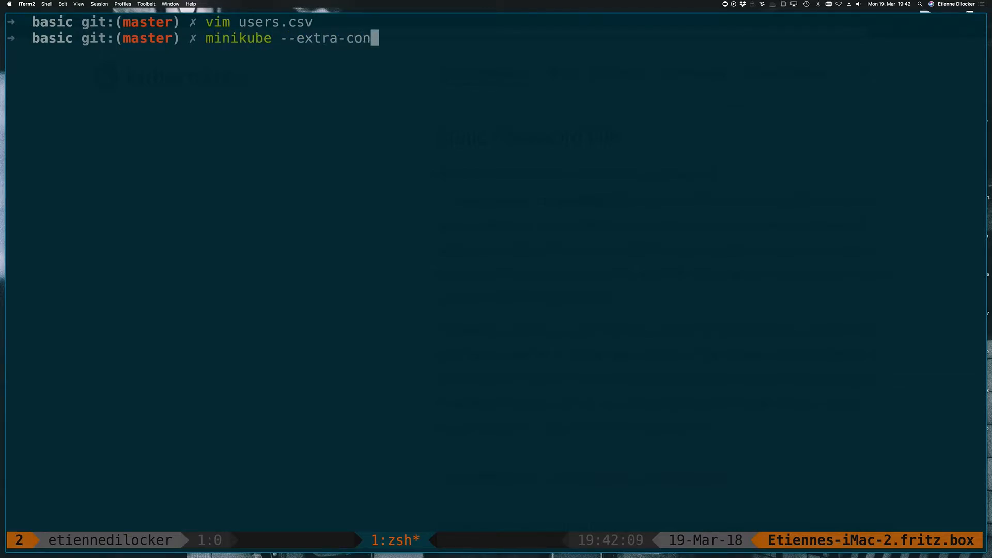
text(fig)
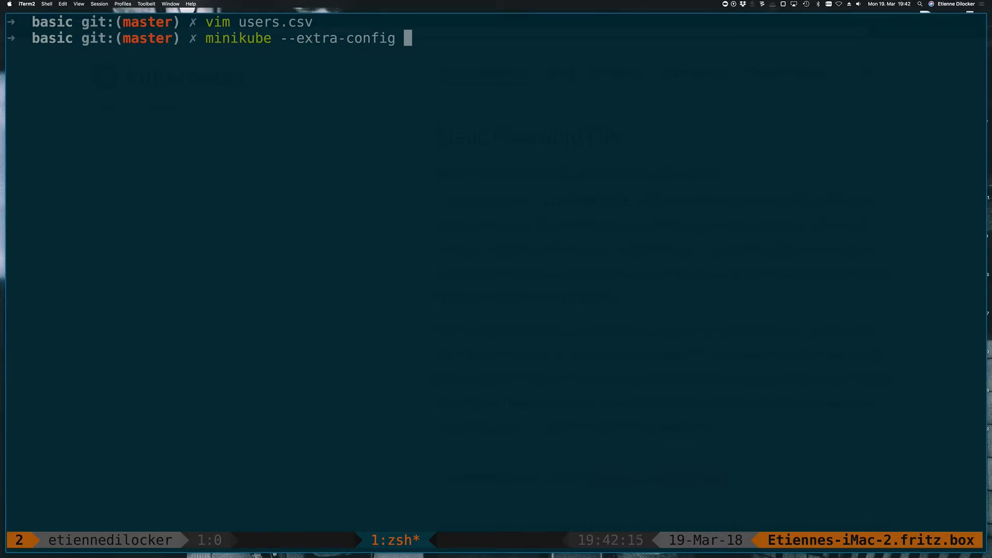
text(=)
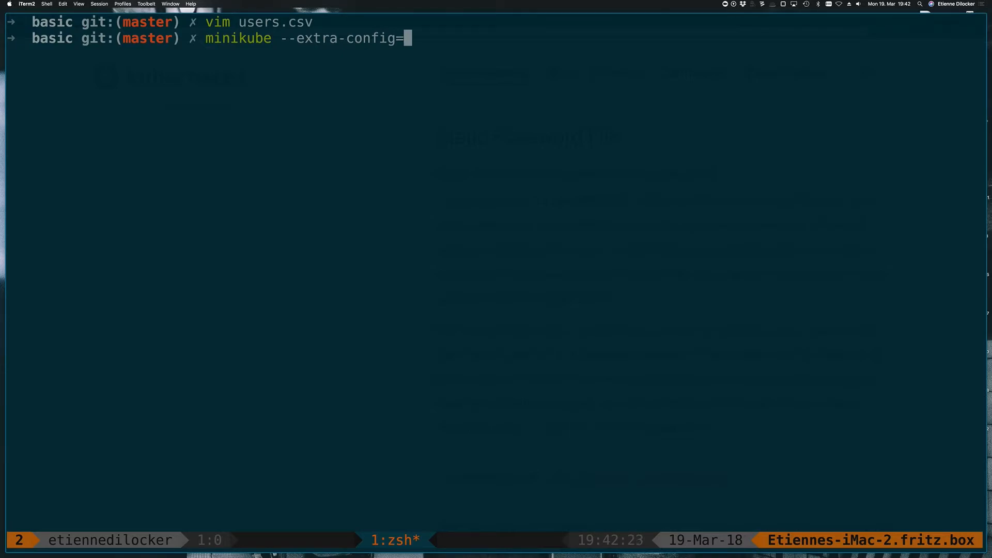
text(api)
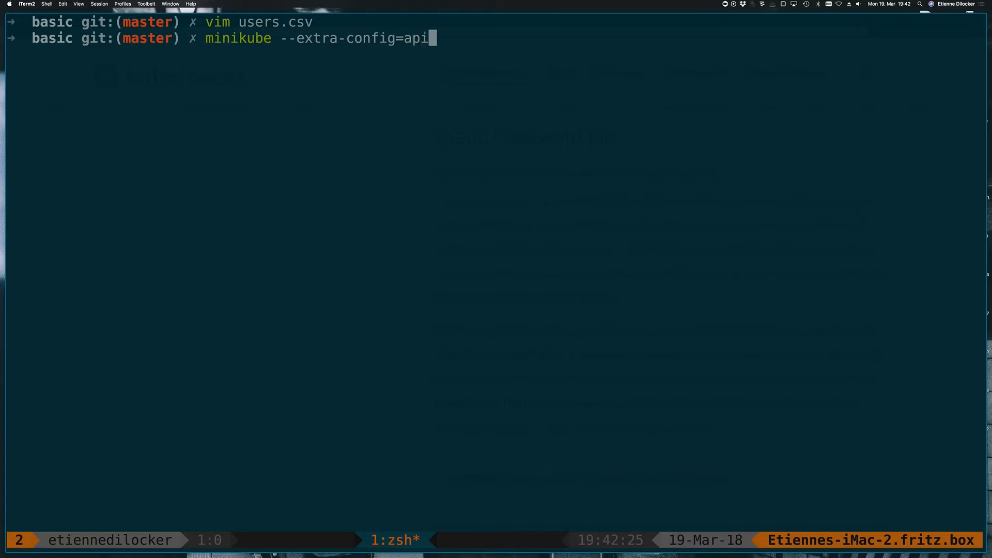
text(server.)
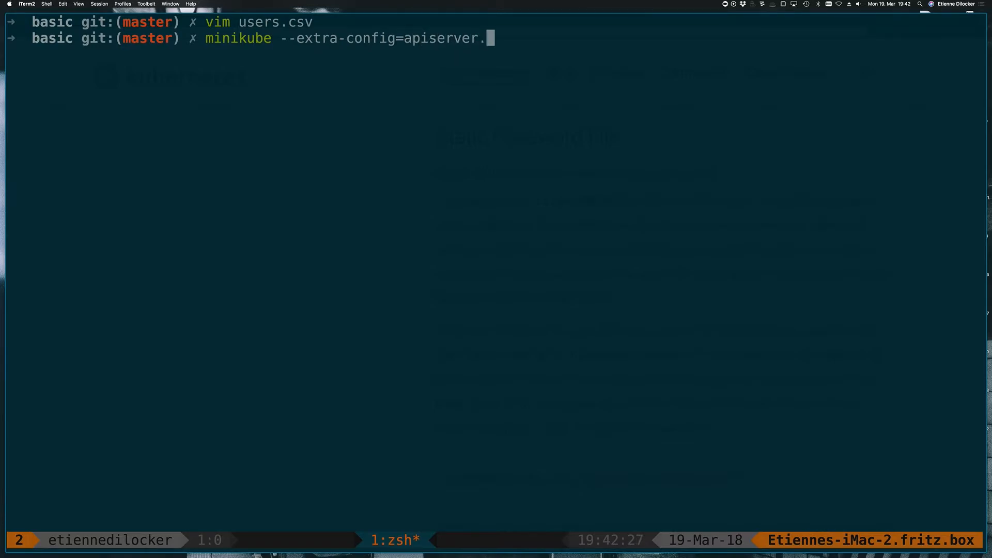
text(A)
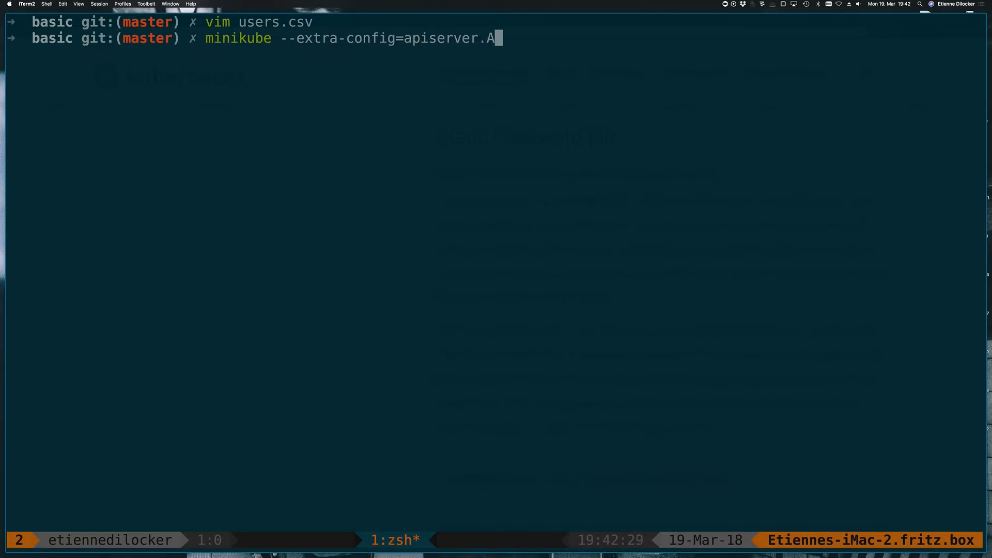
text(uthentication.)
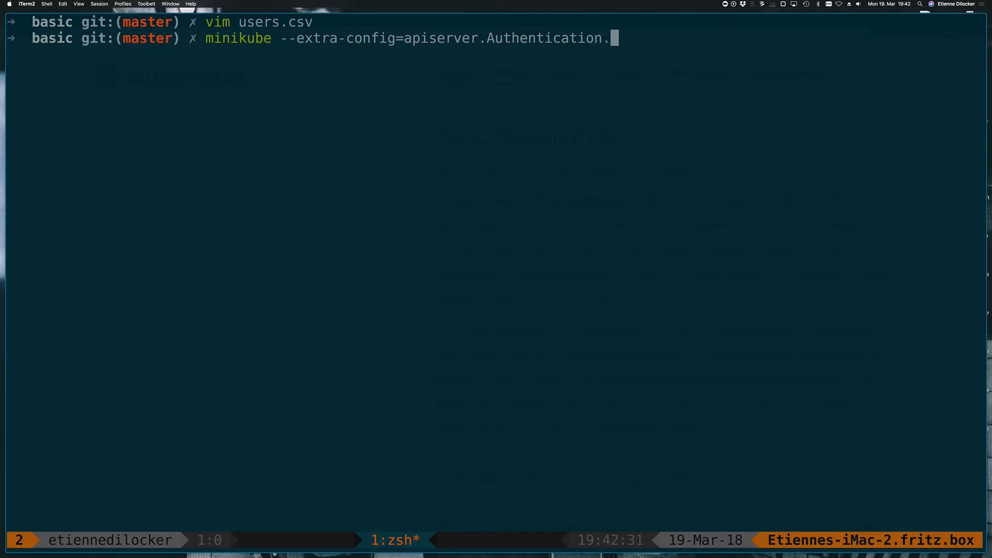
text(Password)
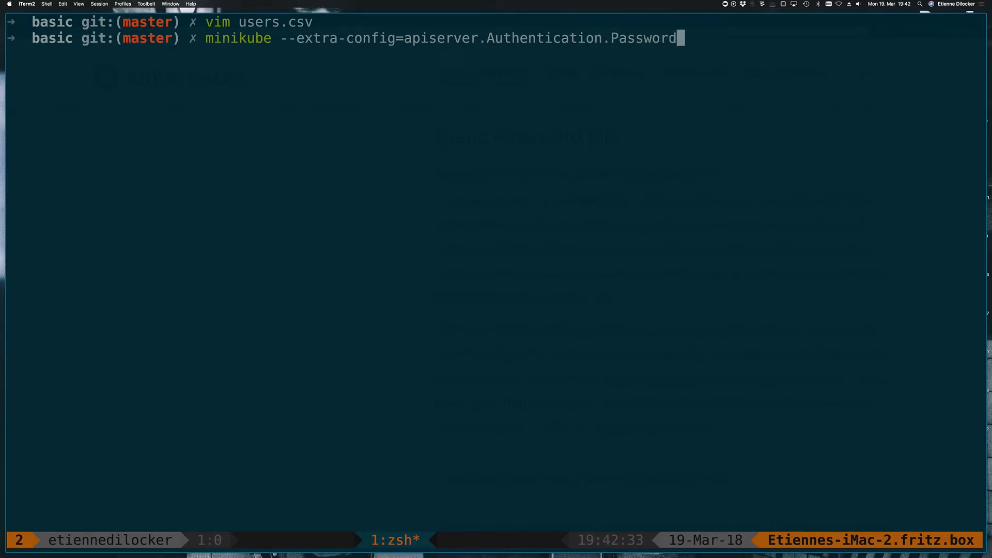
text(File.)
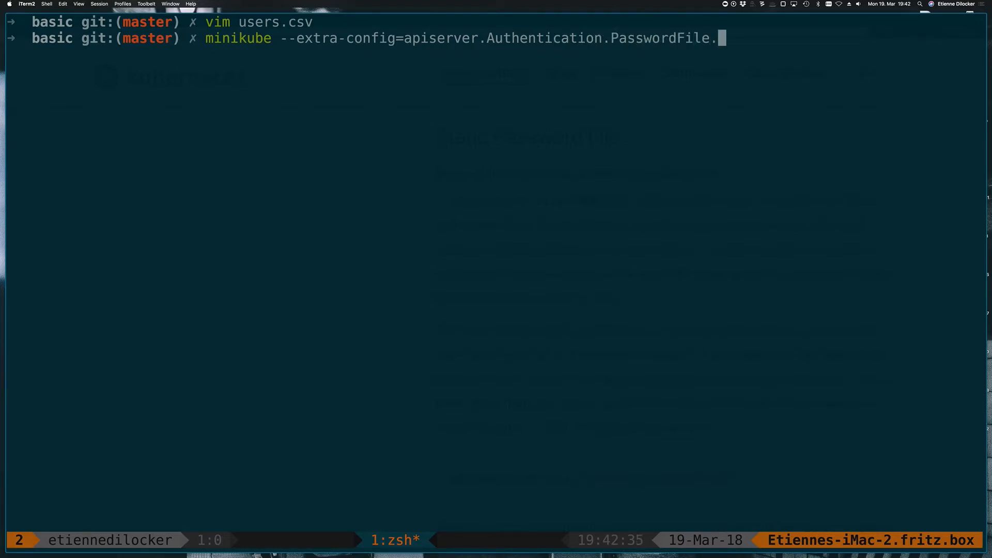
text(BasicA)
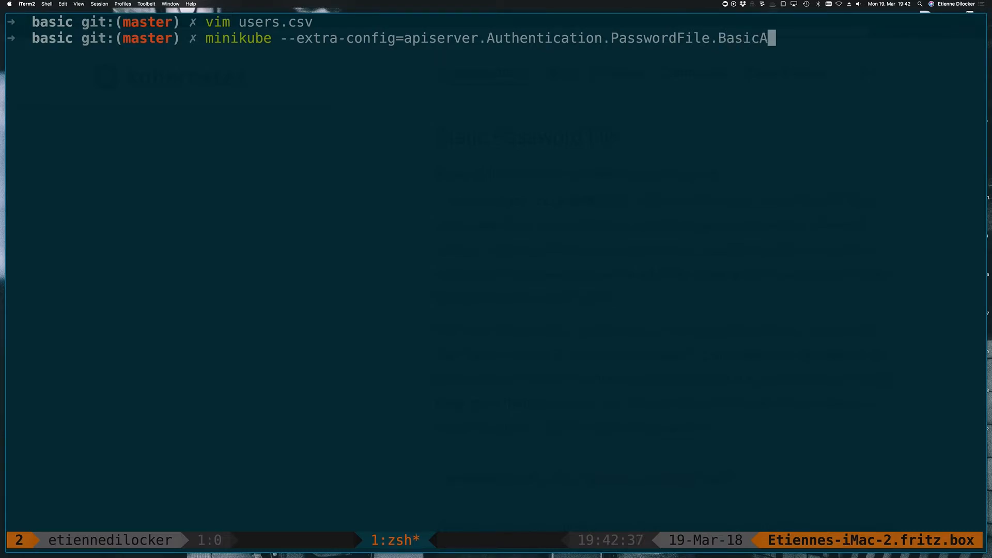
text(uthFile)
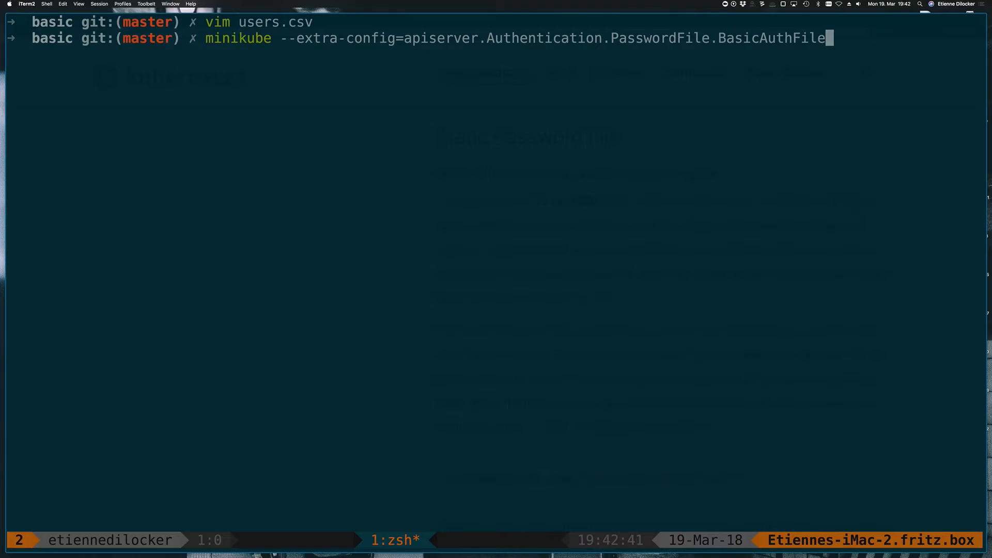
Point BasicAuthFile at $(pwd)/users.csv and start minikube
text(=)
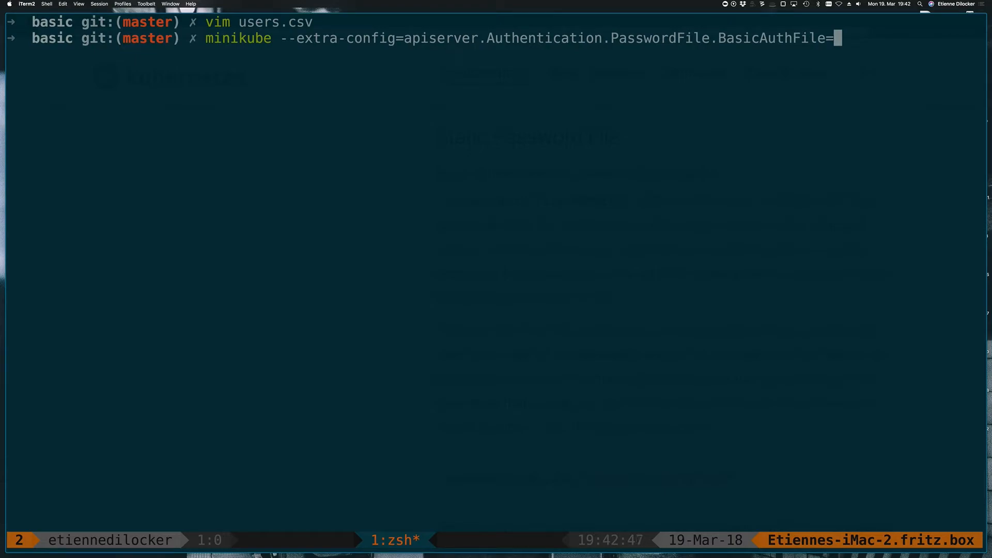
text($)
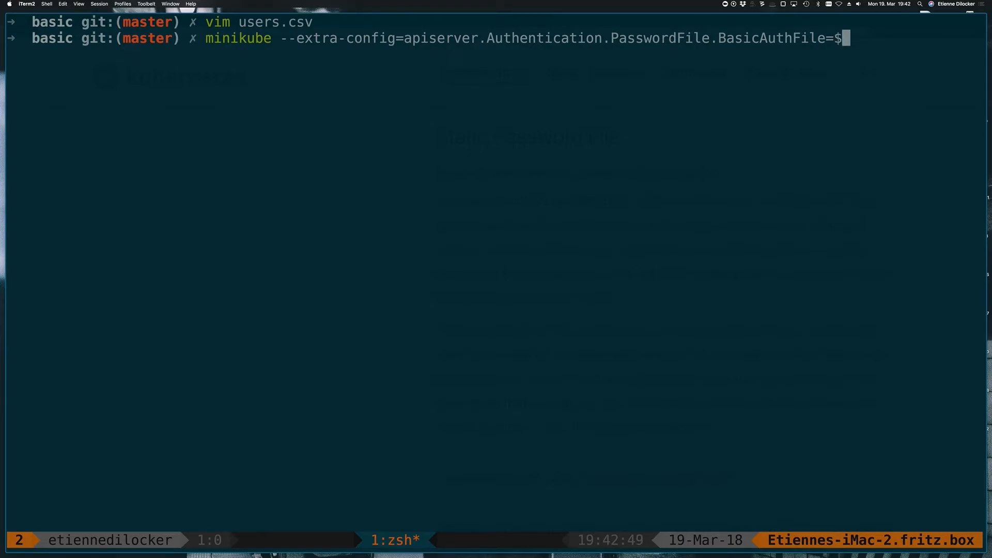
text((pwd)/)
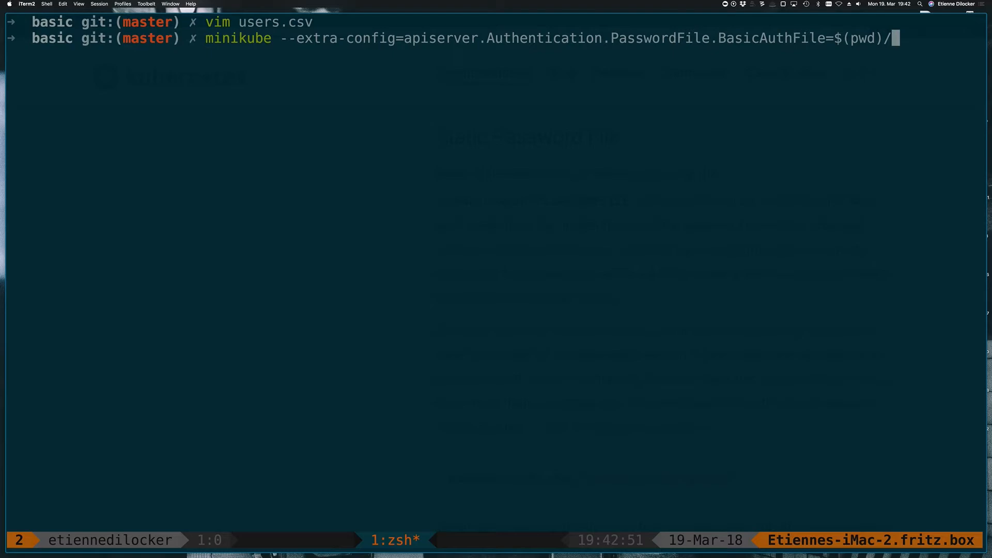
text(users.s)
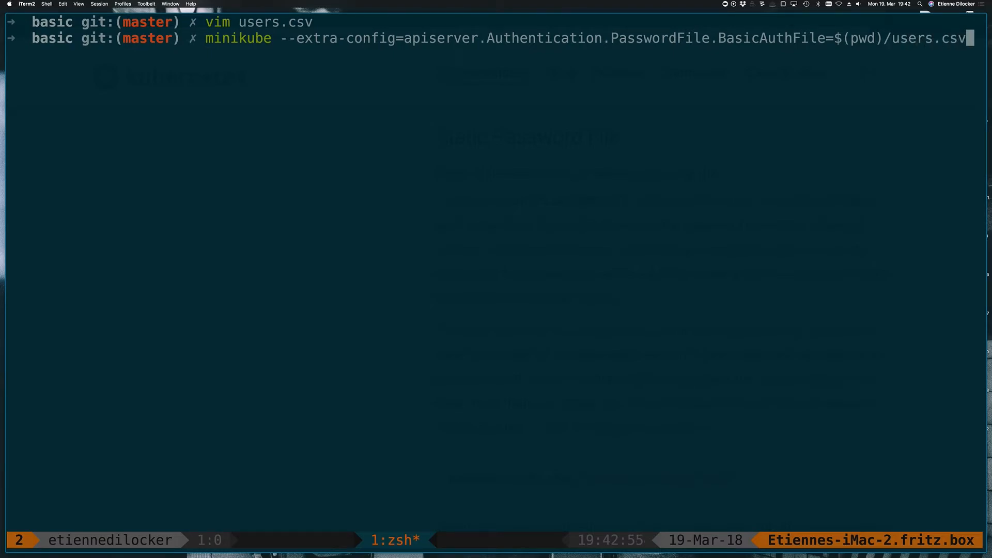
text(start)
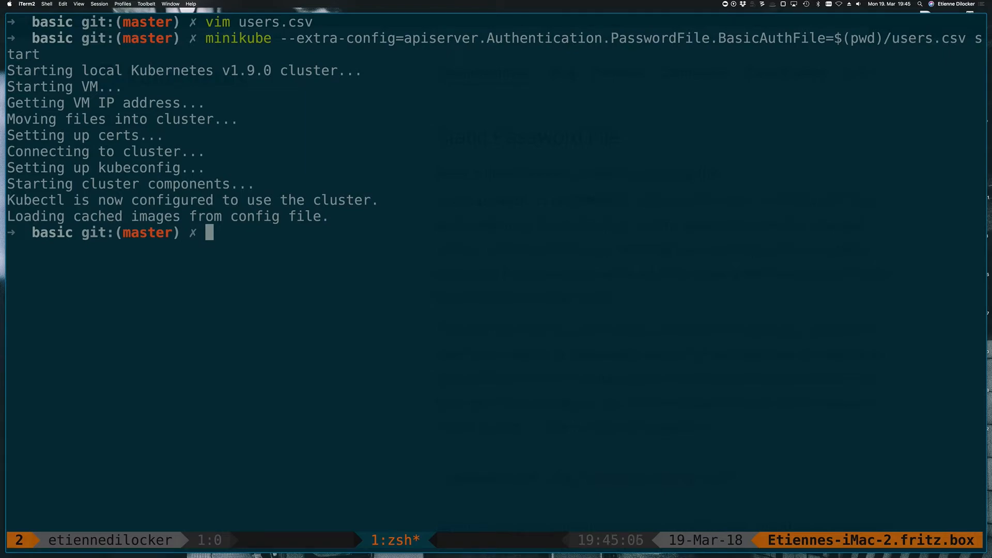
Begin a minikube logs command once the cluster is up
text(minik)
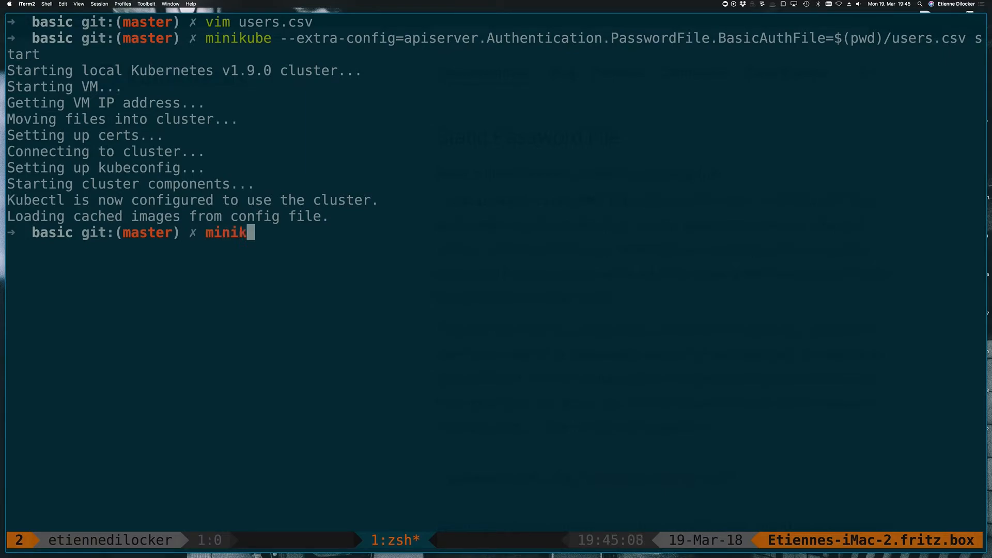
text(ube logs |)
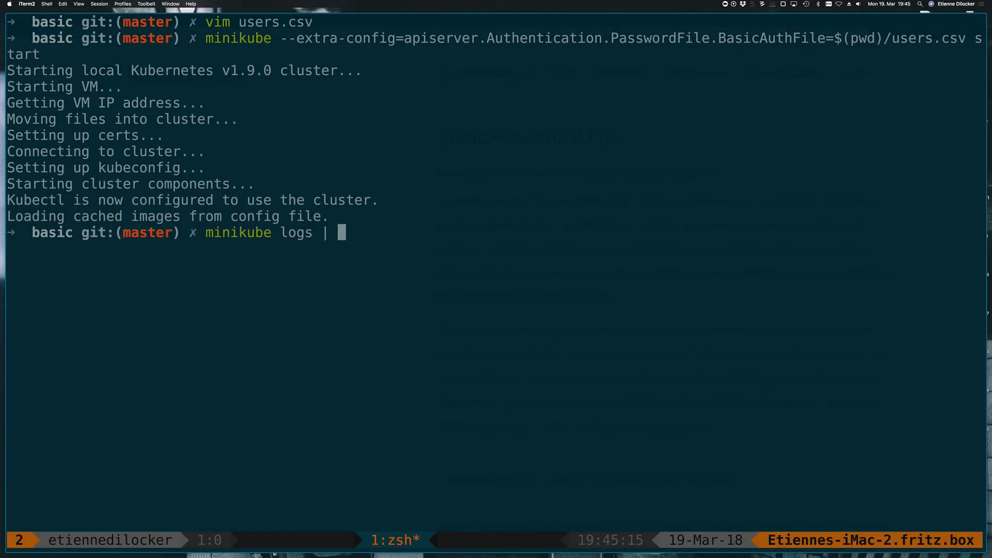
Pipe minikube logs into vim and search /users. to confirm BasicAuthFile is users.csv, then quit
text(vim -r)
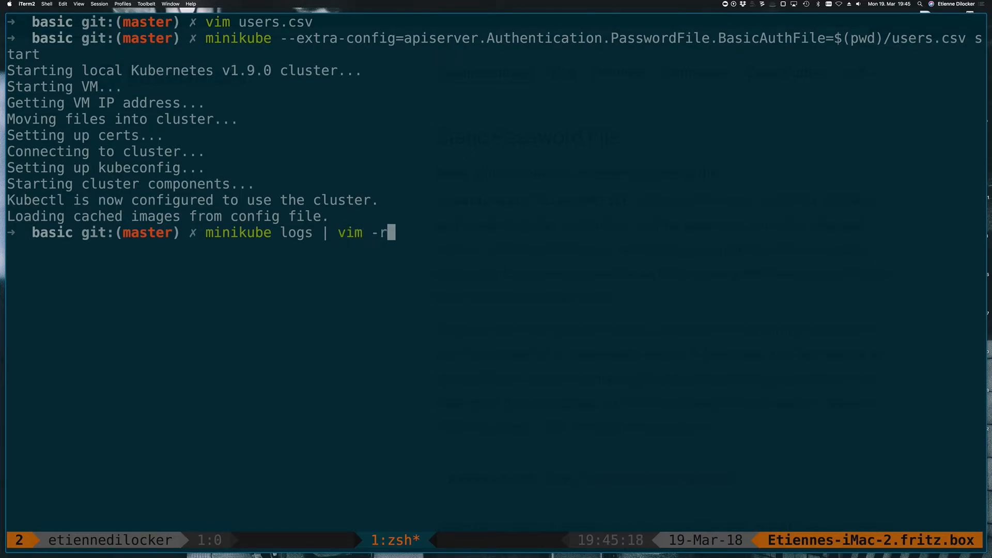
key(Return)
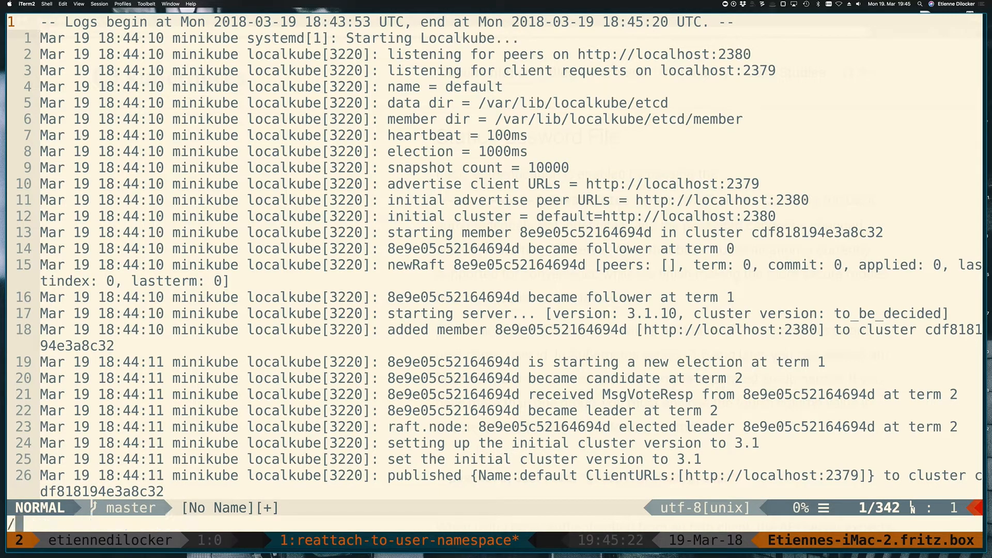
text(/users.)
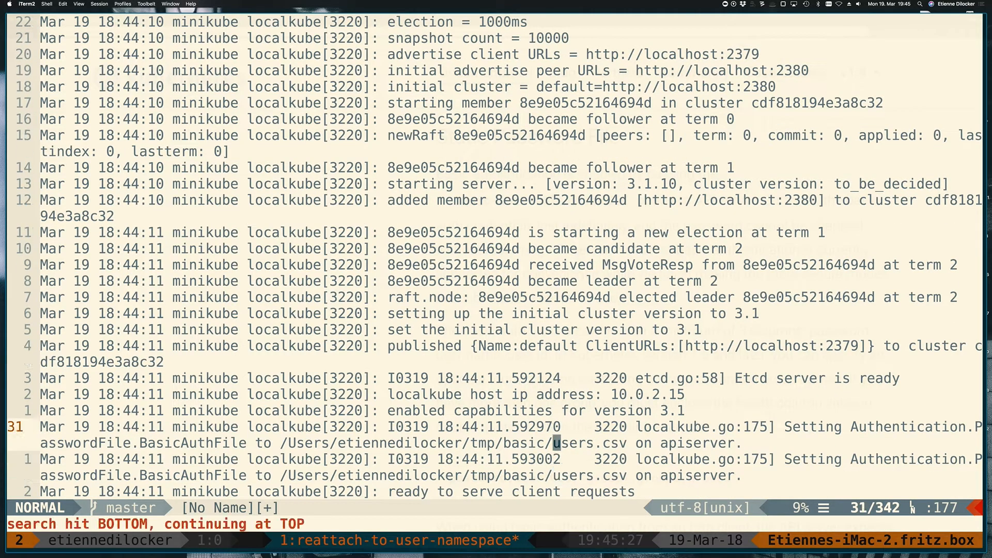
key(n)
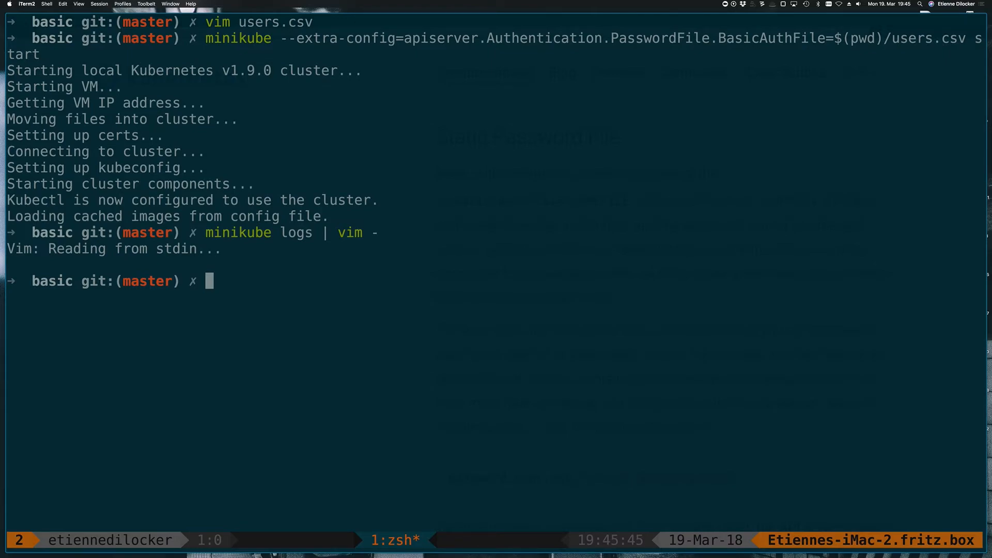
text(curl)
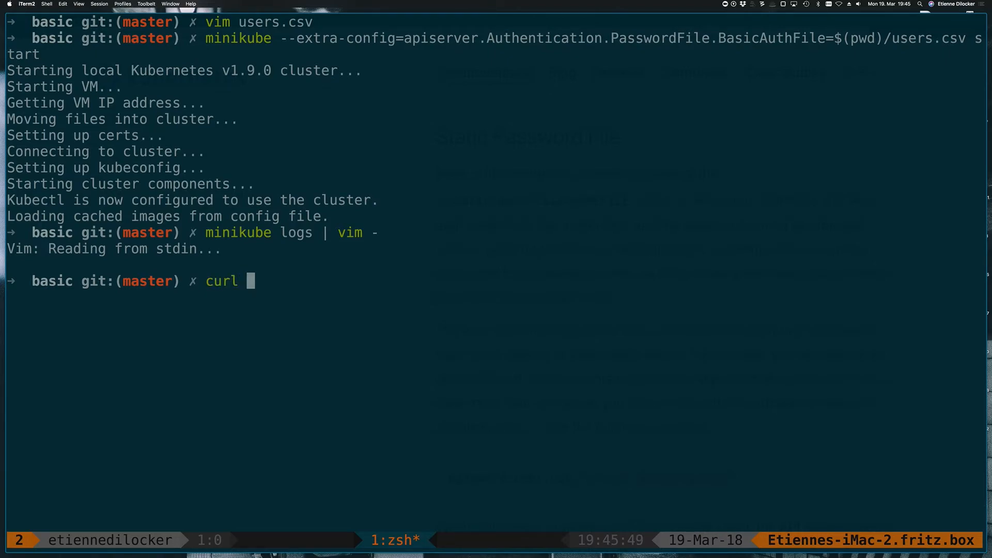
text(https:)
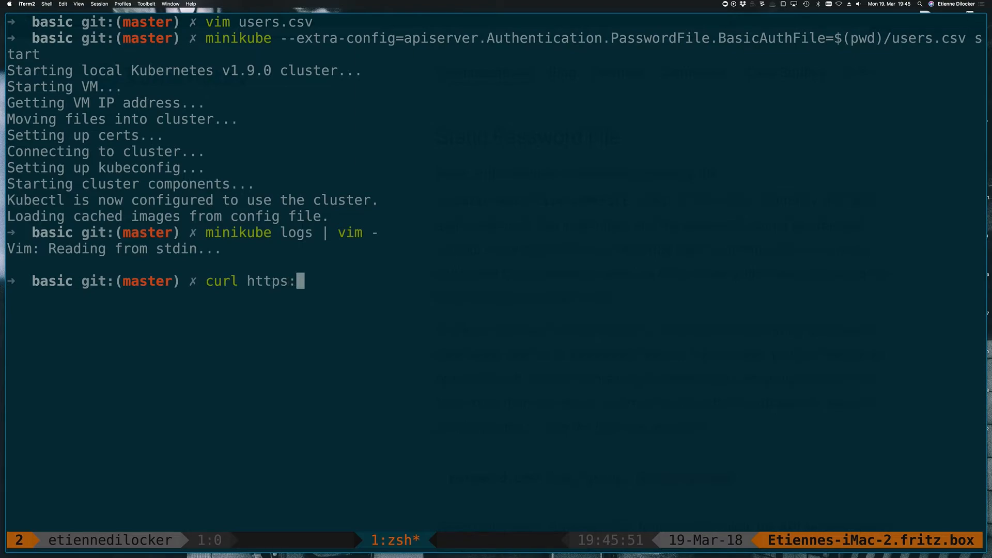
text(/$)
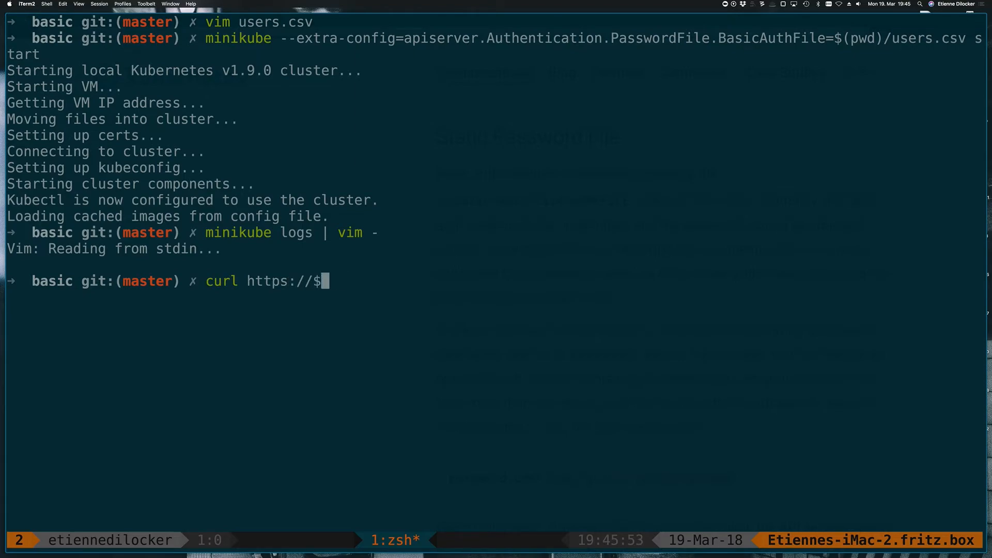
text(\()
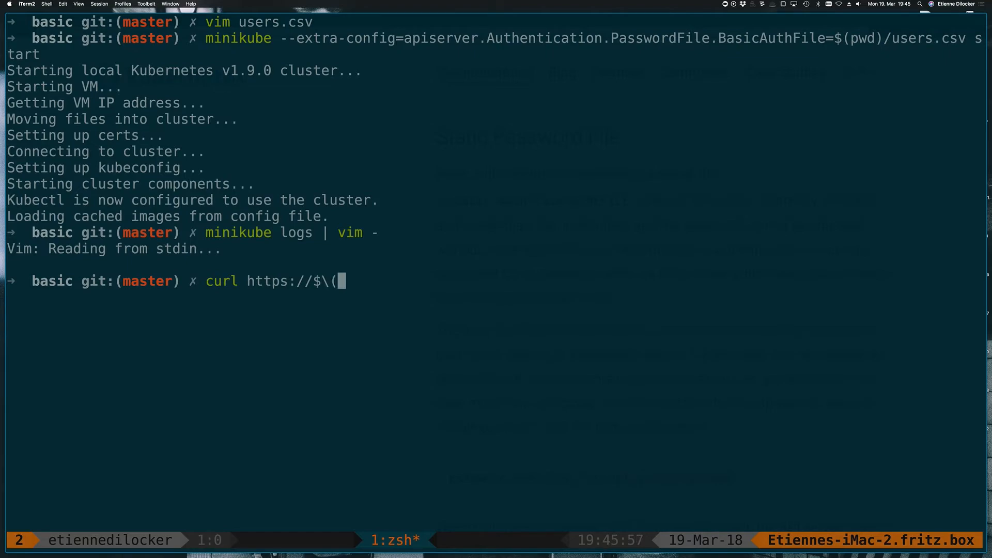
text(W)
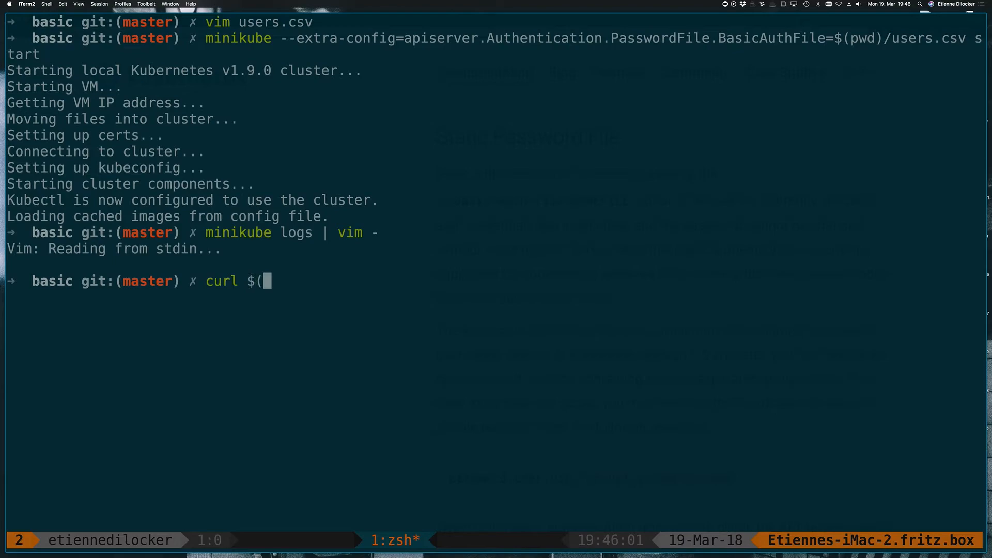
text(minikube ip)
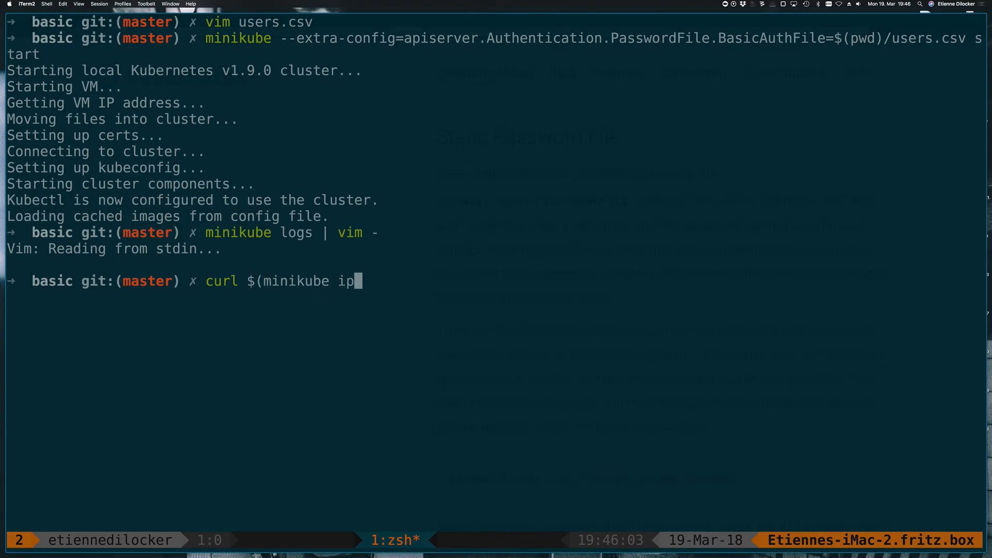
text())
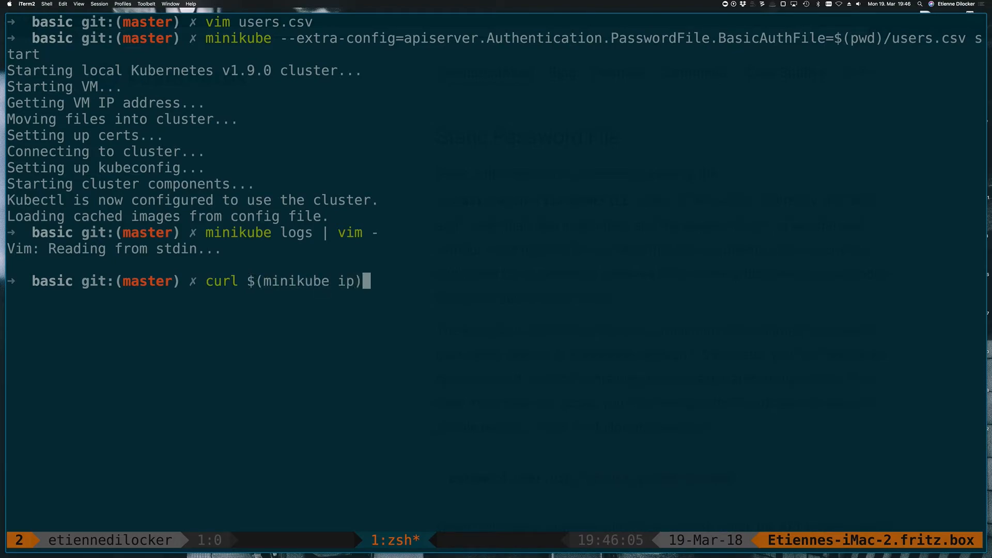
text(:8443)
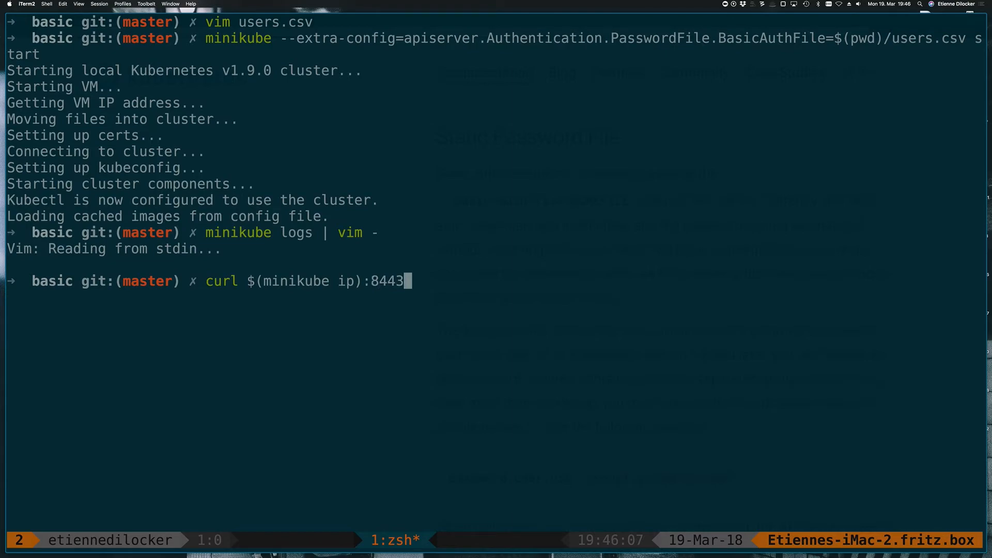
text(/)
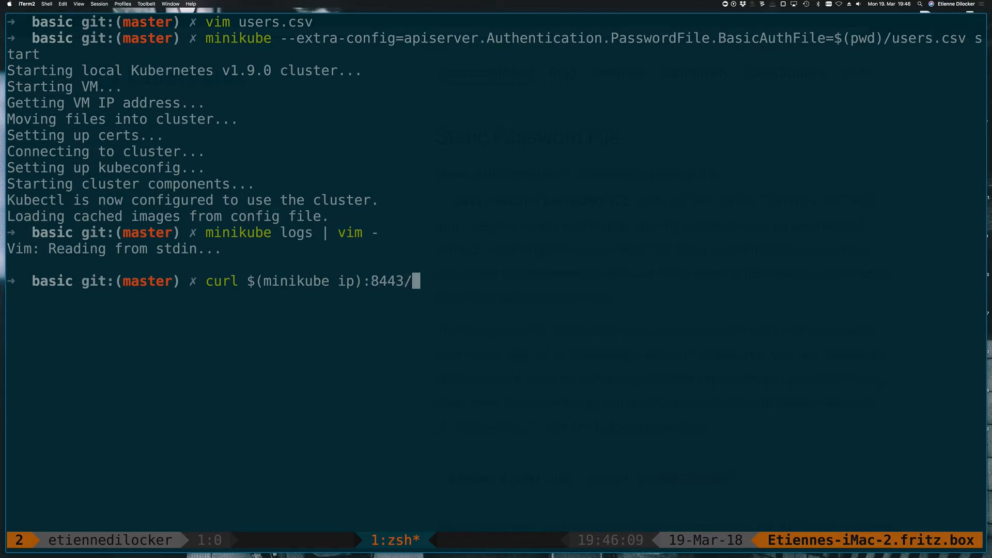
text(api/v1)
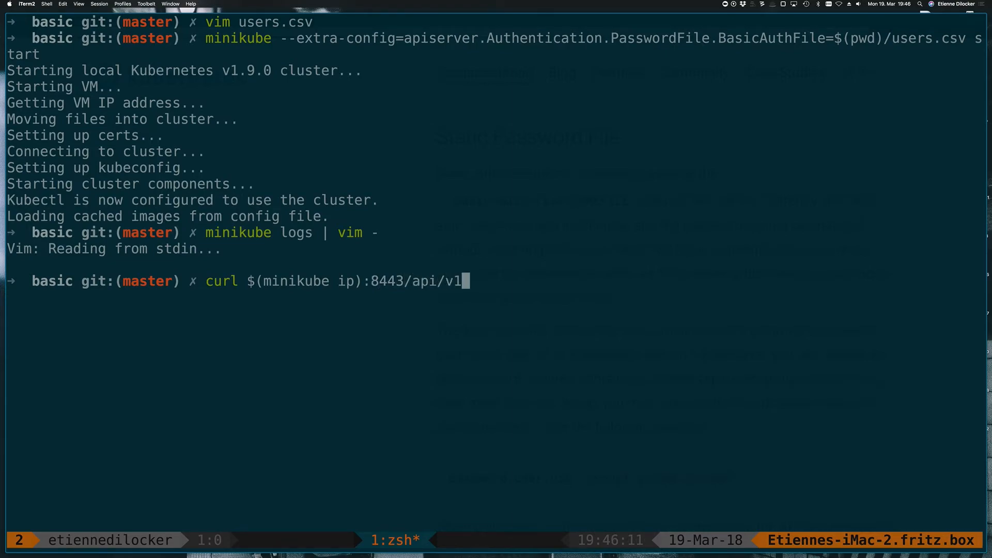
text(/name)
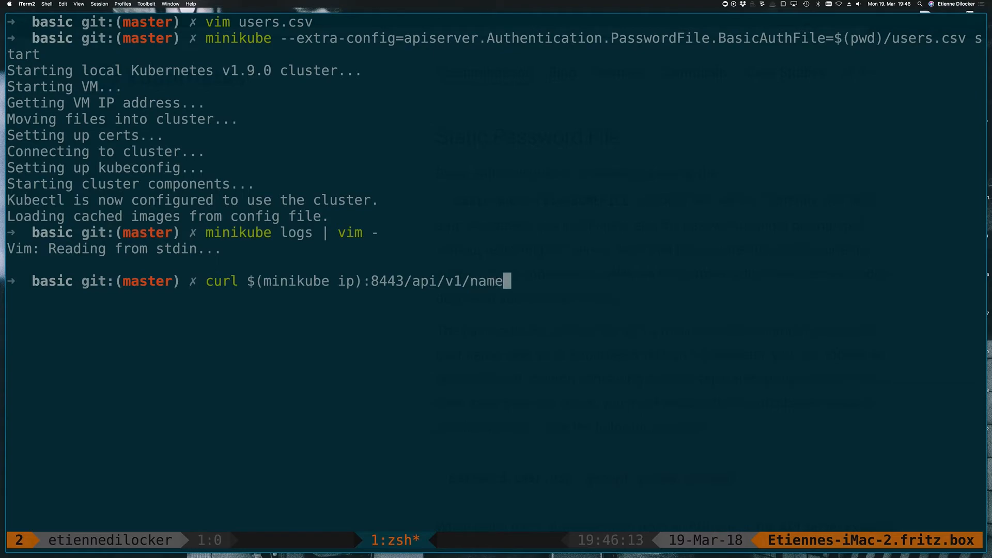
text(spaces)
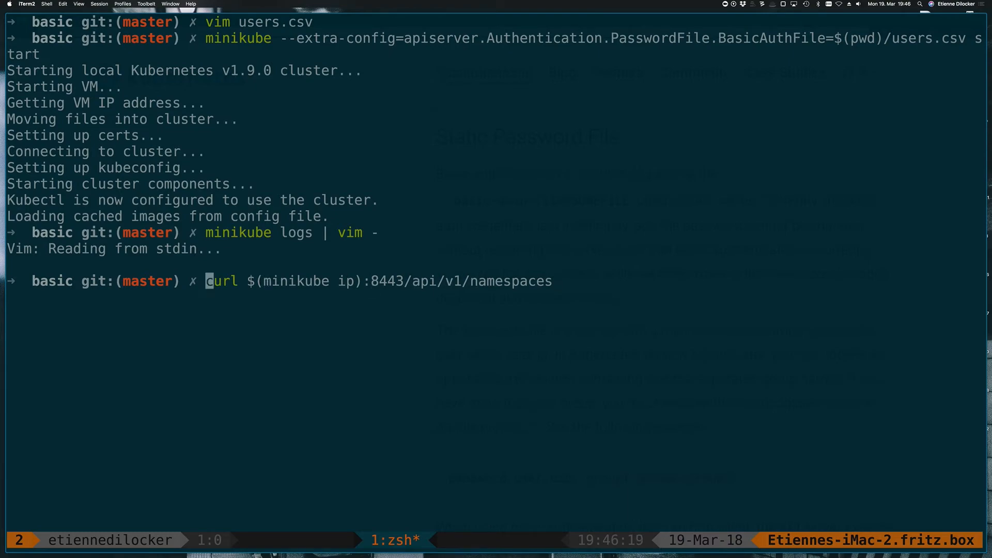
text(h)
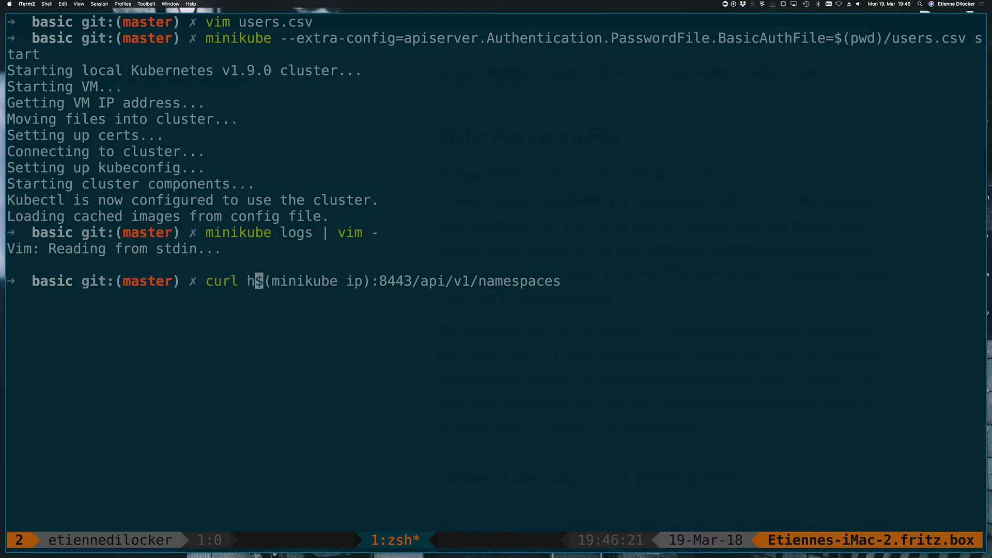
text(ttps://)
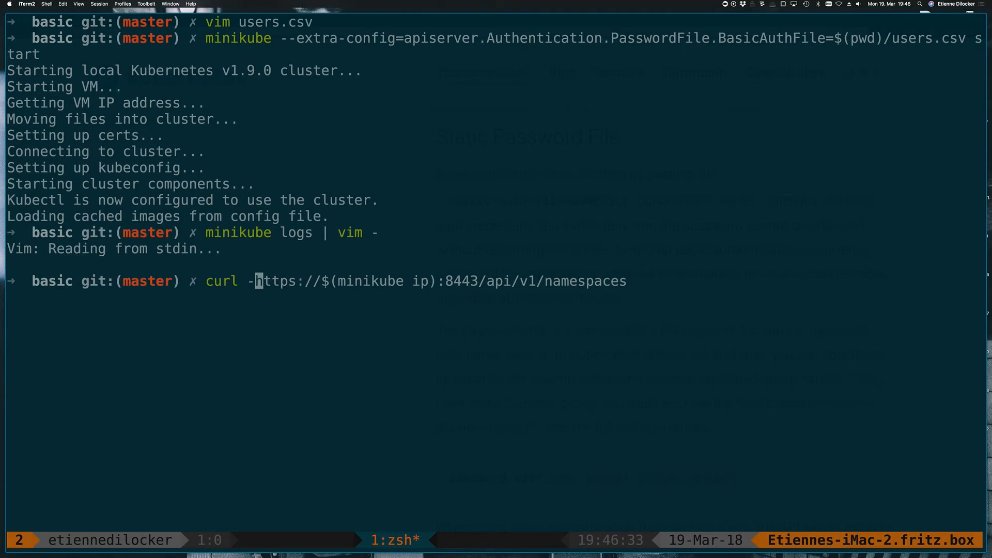
text(k)
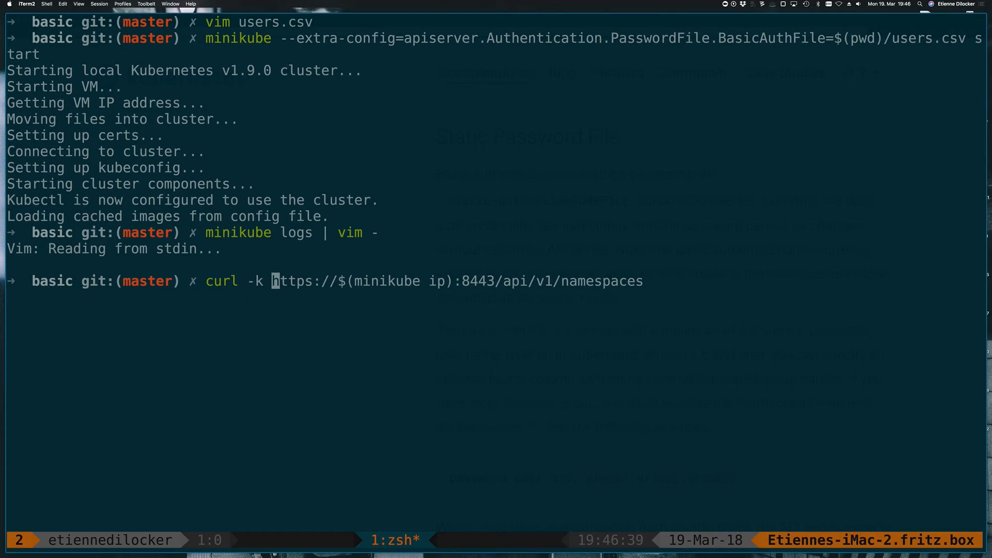
key(Return)
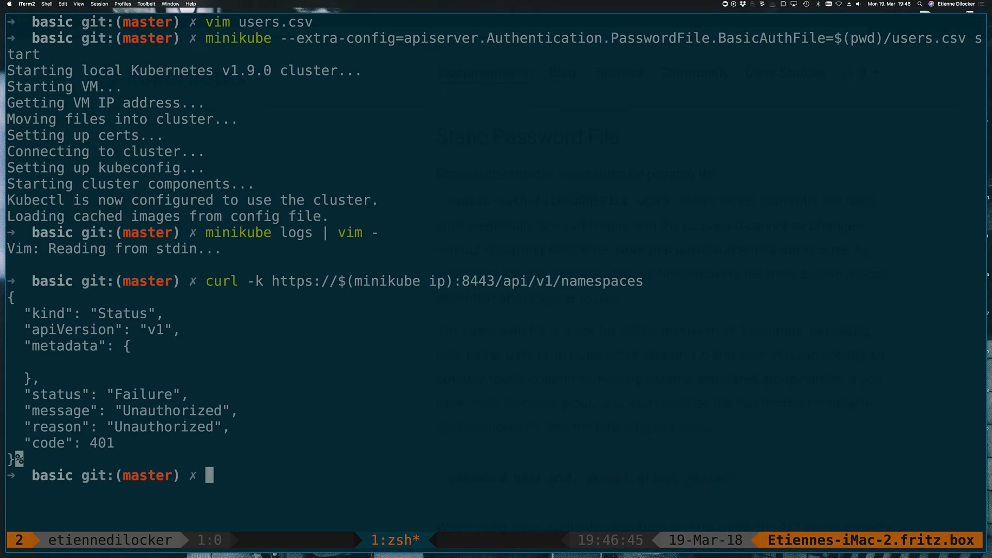
key(Up)
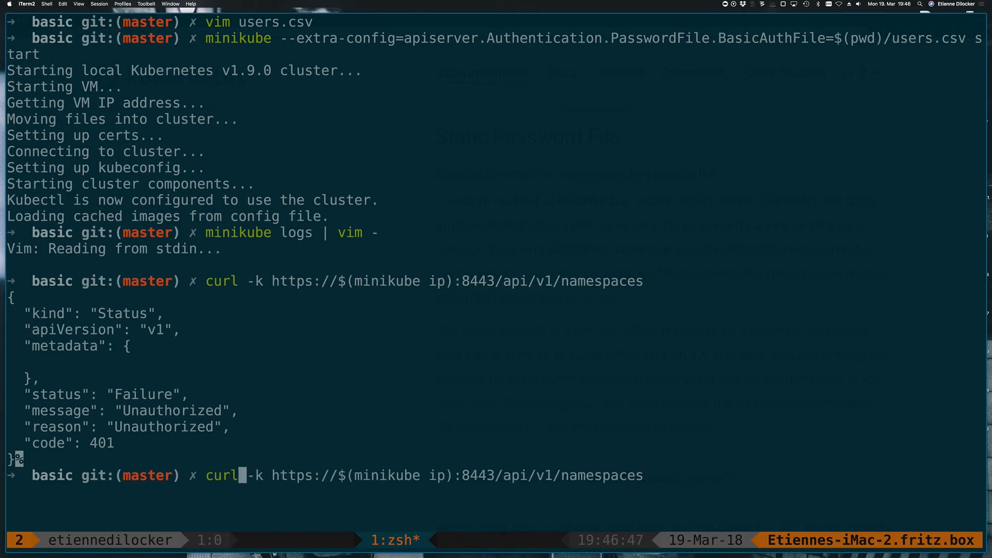
text(-u)
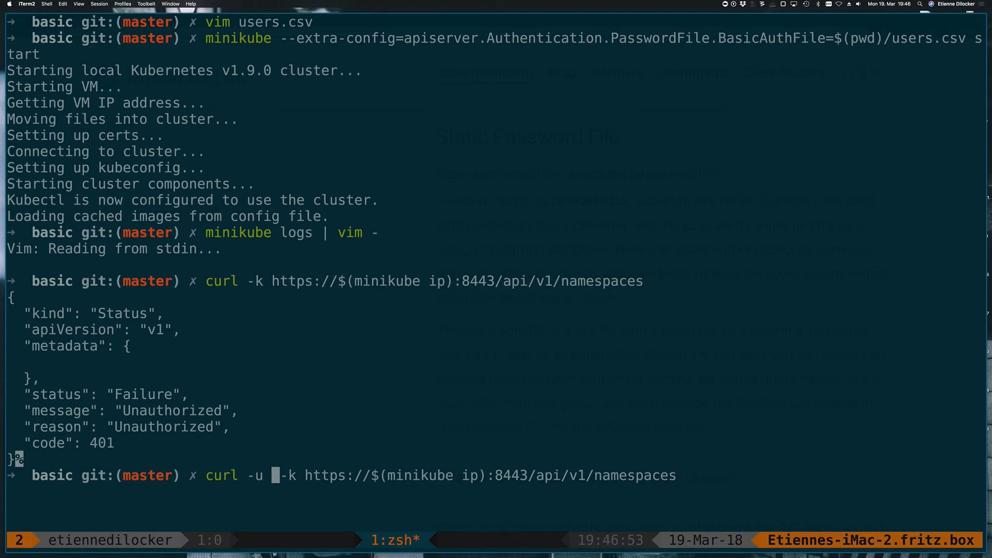
text(johndoe)
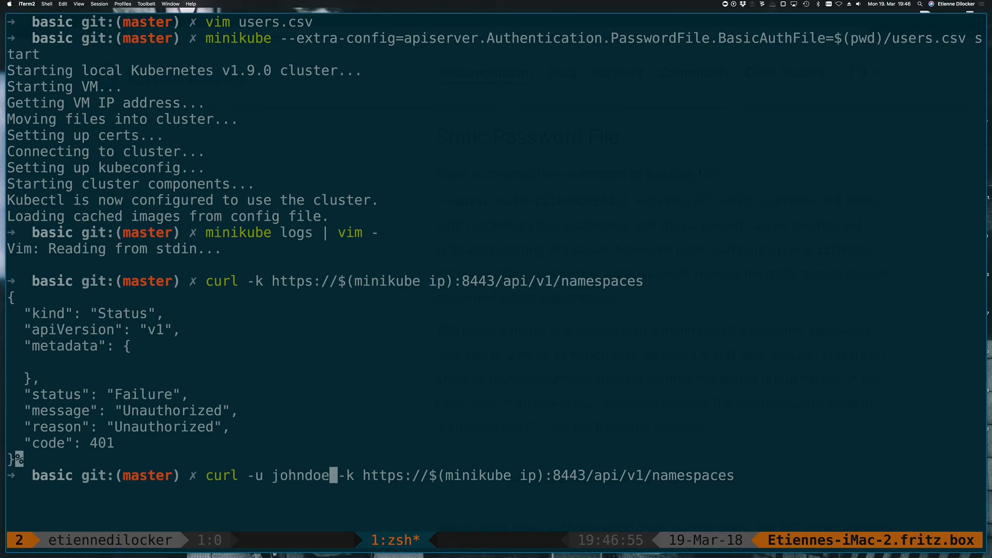
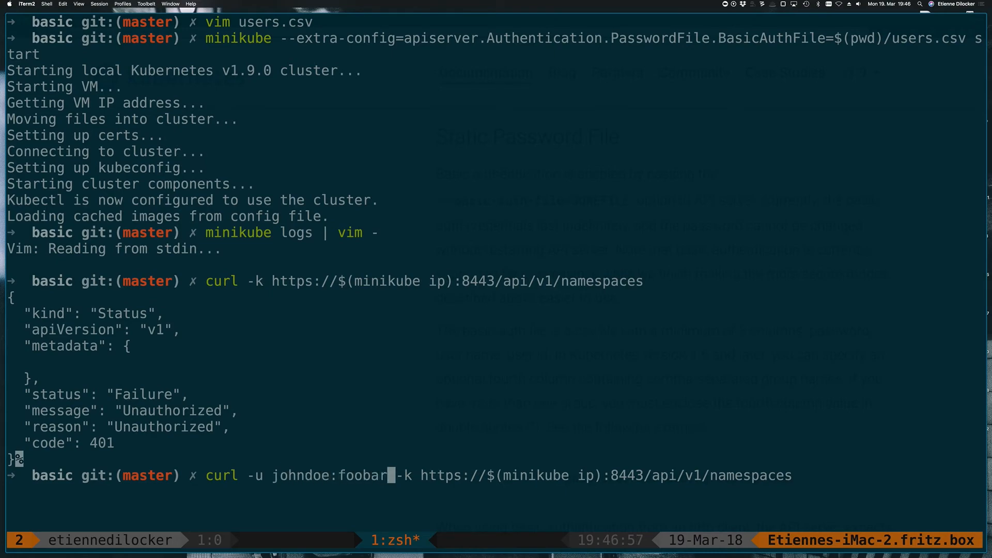
key(Return)
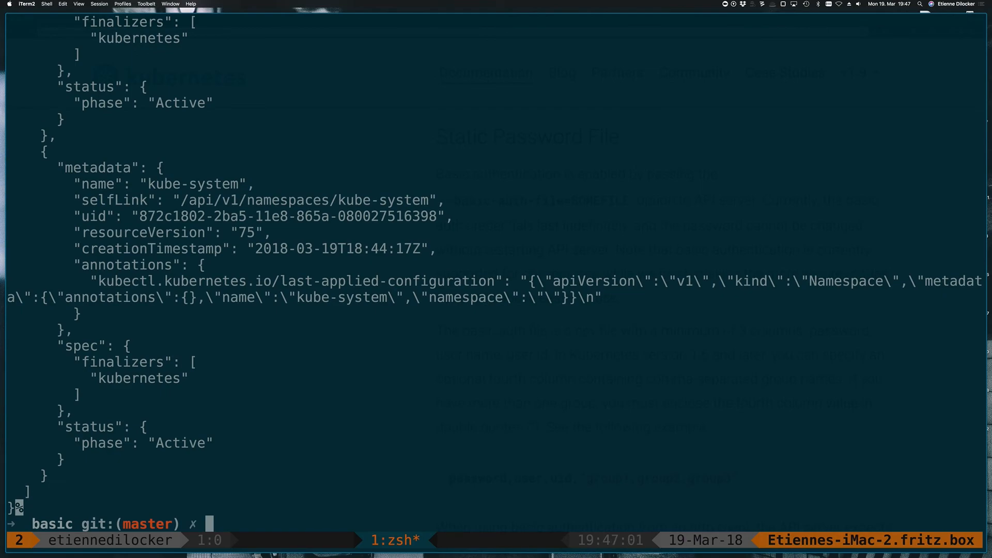
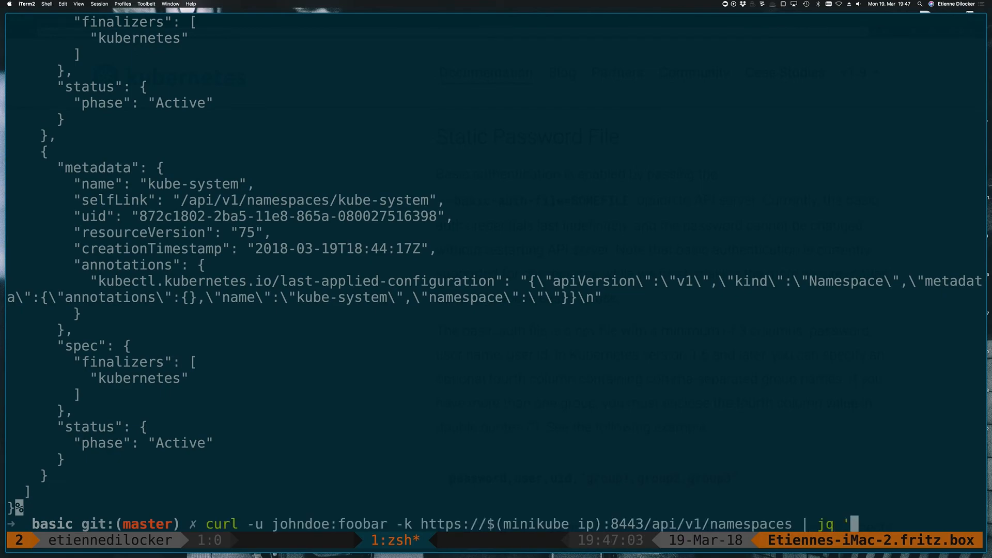
Rerun the authenticated request piped through jq '.' for pretty-printed JSON
key(Return)
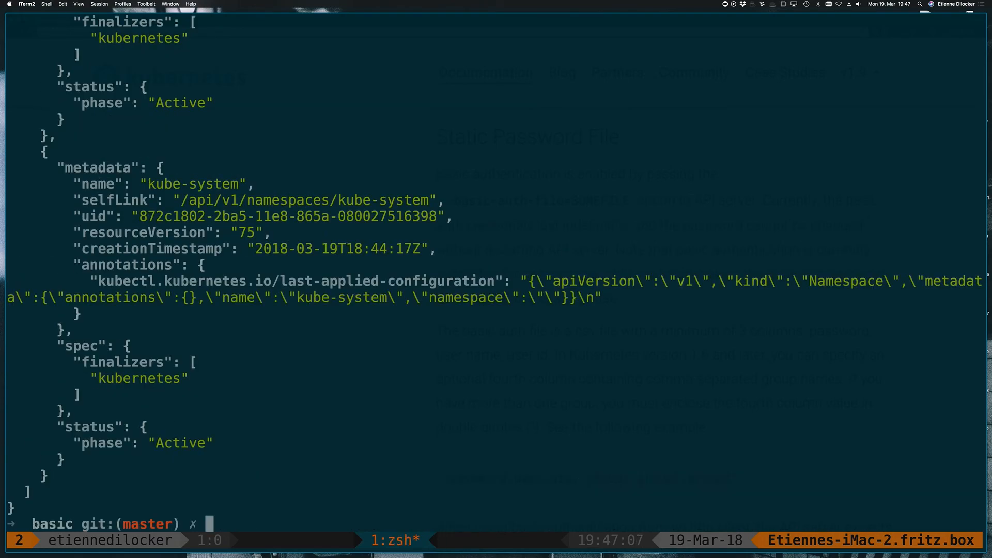
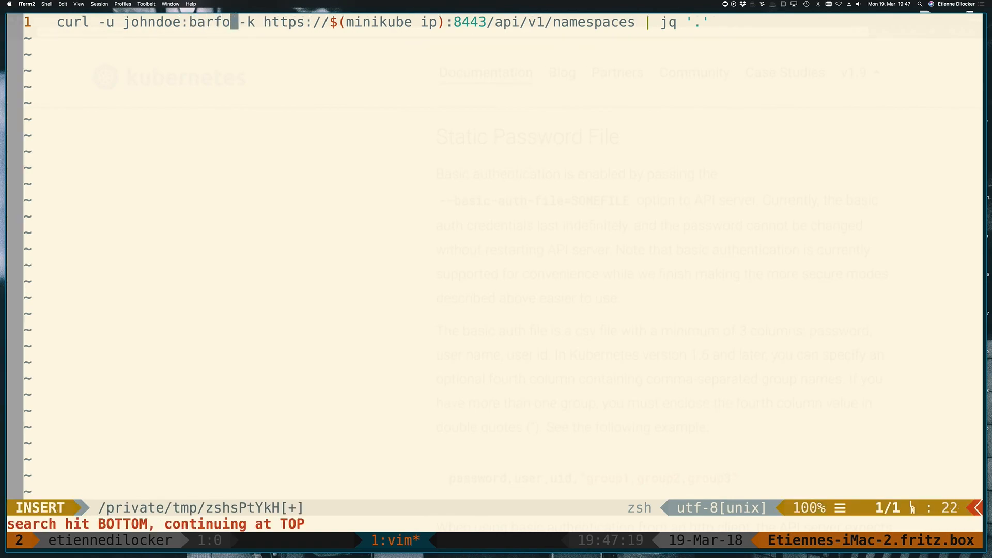
key(Escape)
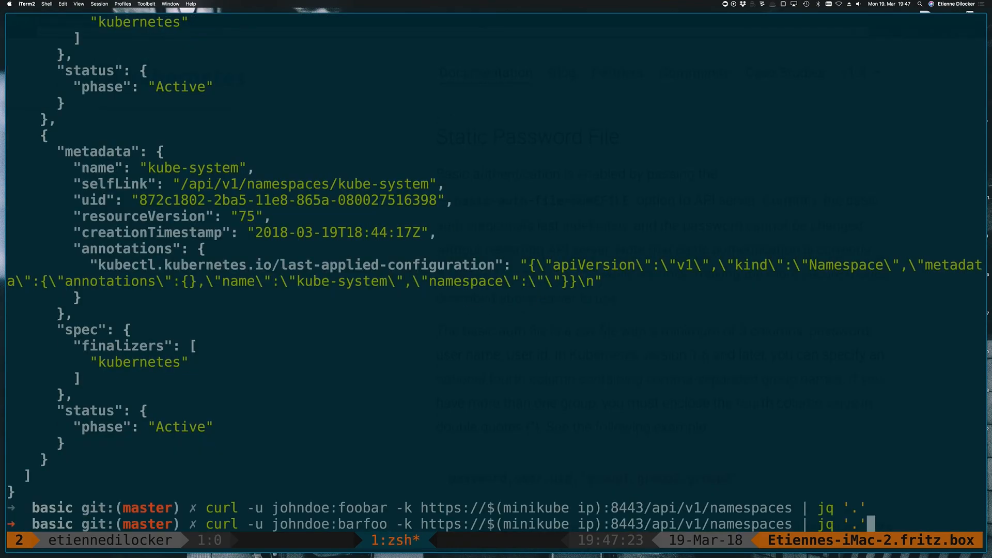
key(Return)
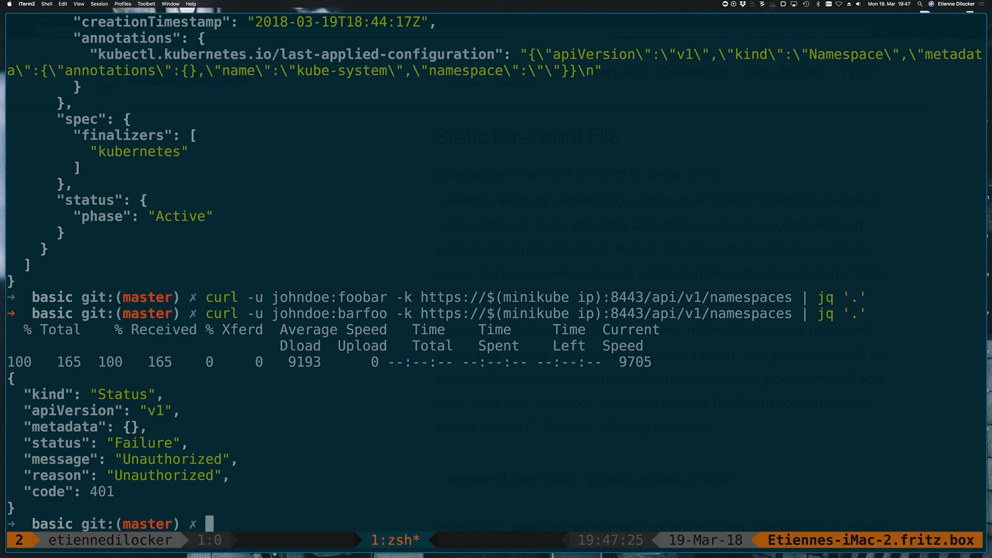